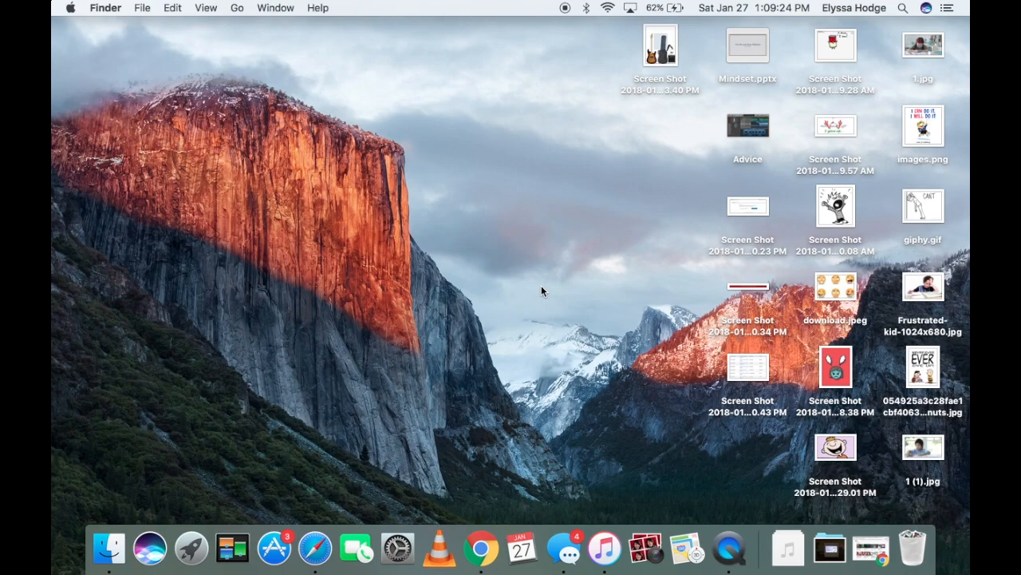
mouse_move(191, 547)
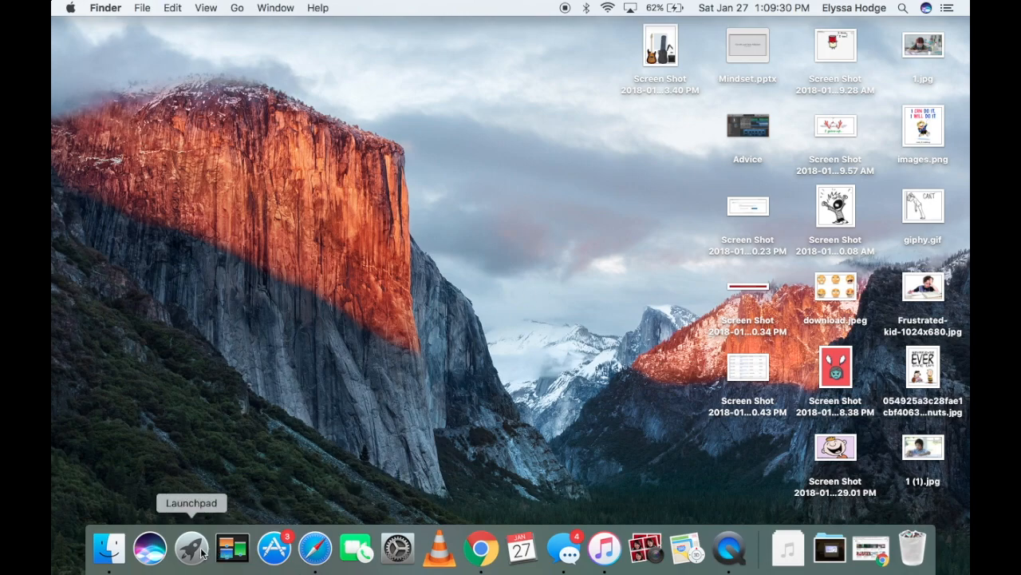
Launch GarageBand and load the 'happier' project with its vocal, audio and piano tracks
left_click(192, 547)
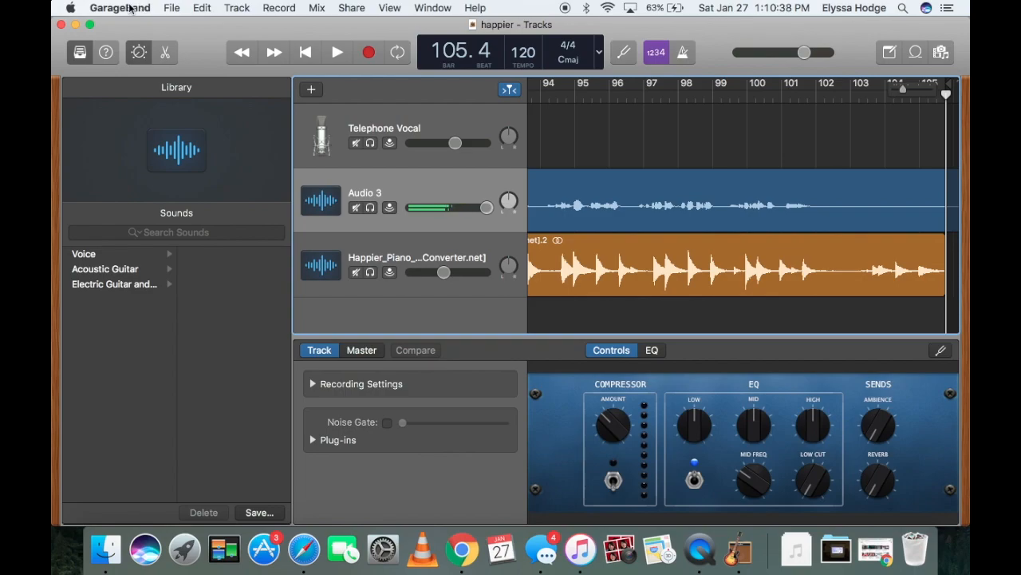
Reveal the GarageBand application menu to reach Preferences
left_click(119, 6)
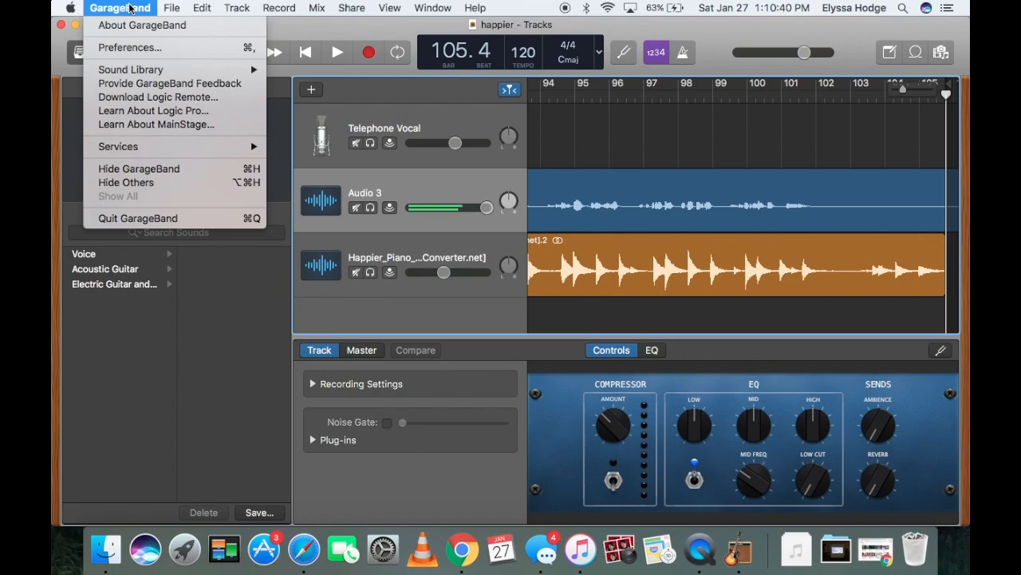
mouse_move(125, 182)
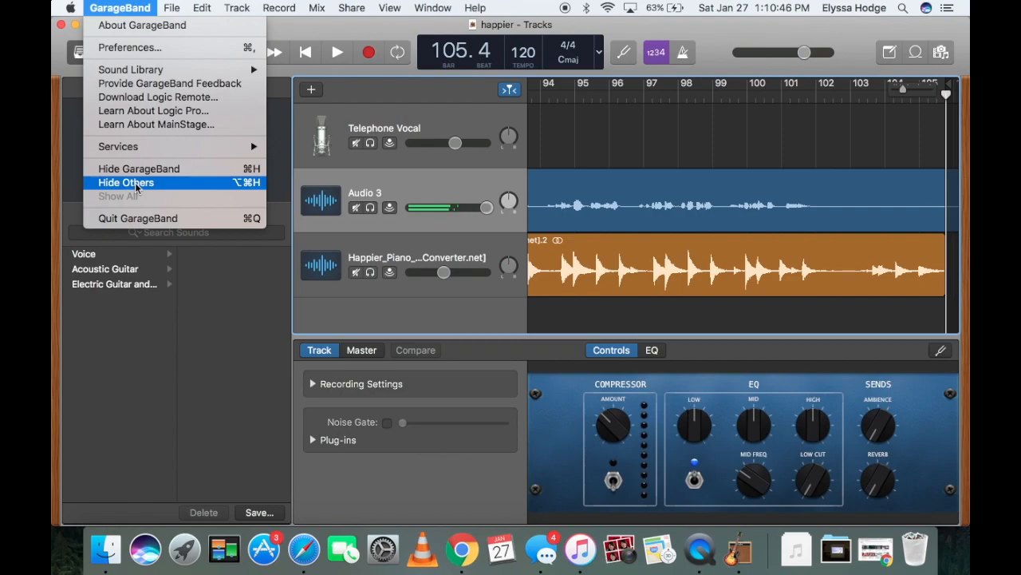
mouse_move(131, 48)
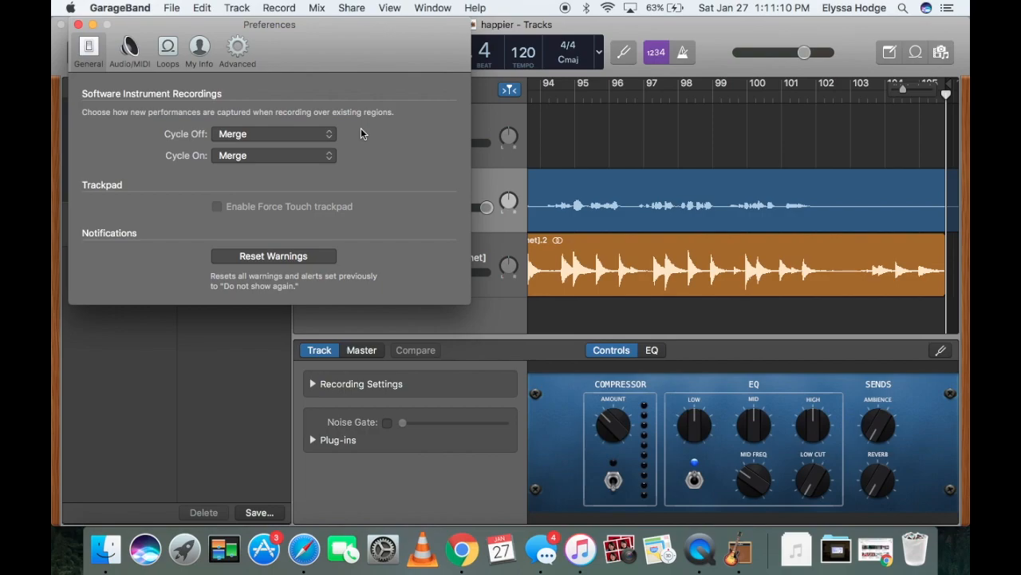
mouse_move(308, 59)
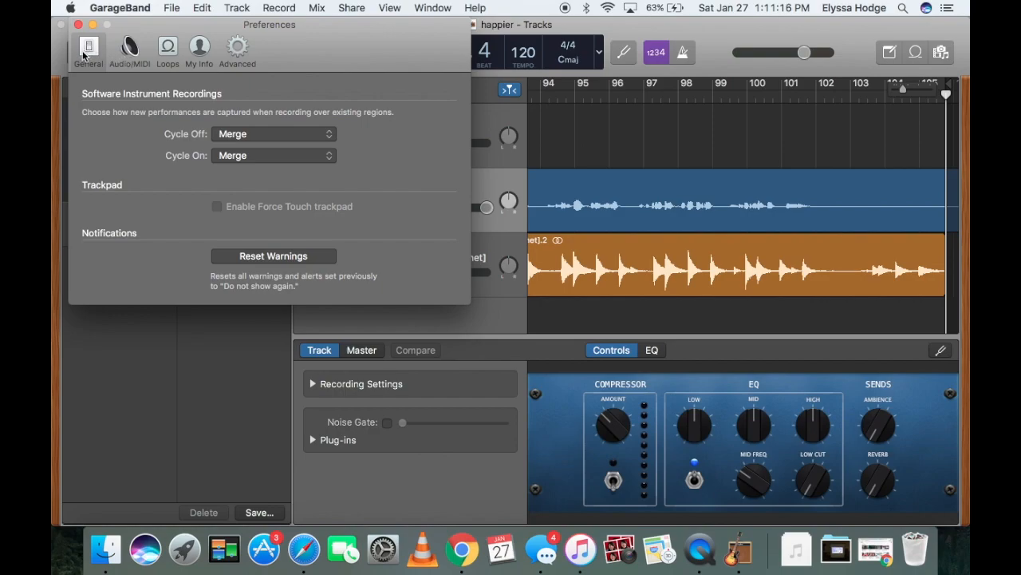
Show the Audio/MIDI preferences, currently listing Yeti Stereo Microphone for input and output
left_click(128, 47)
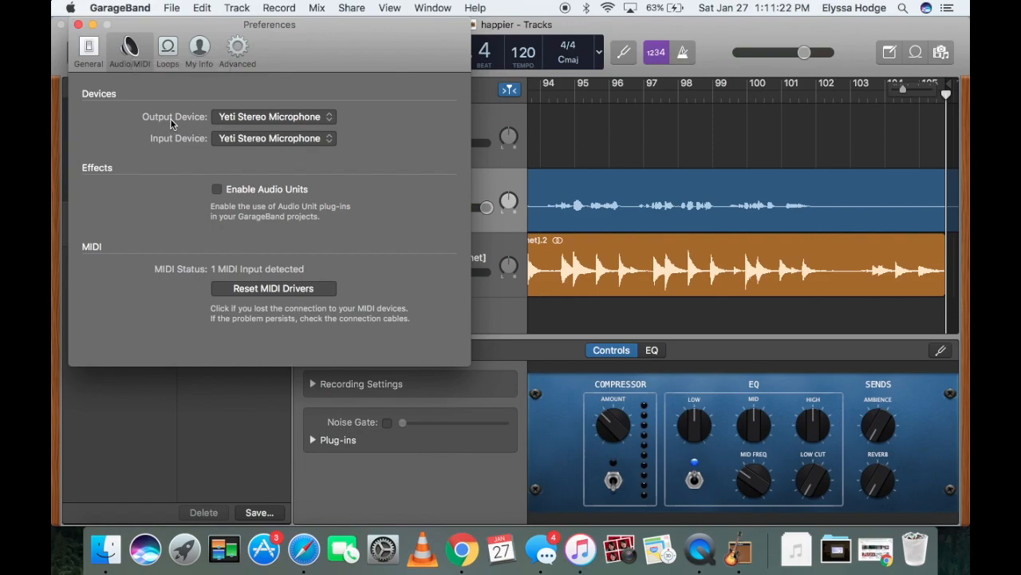
mouse_move(224, 124)
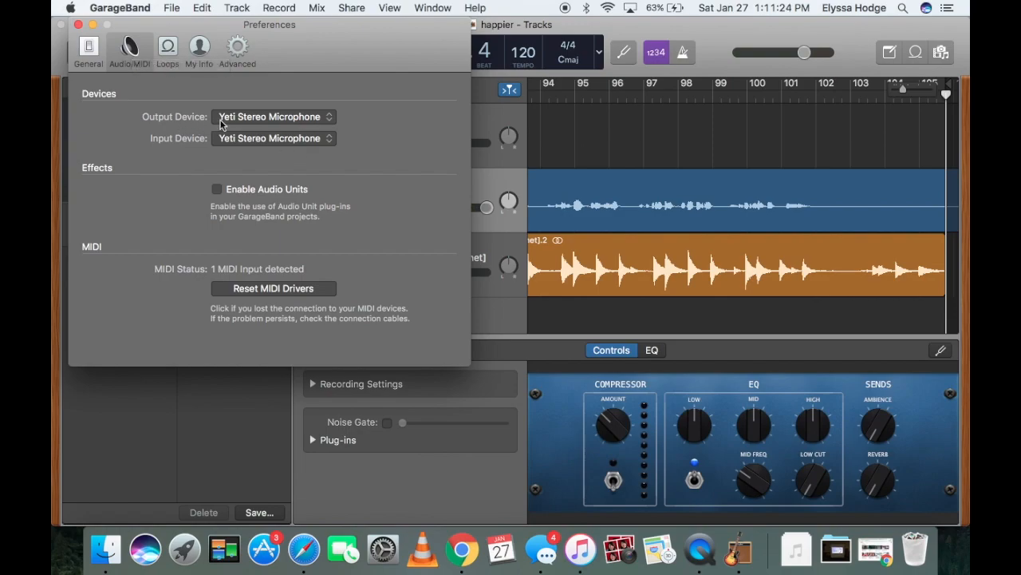
mouse_move(240, 126)
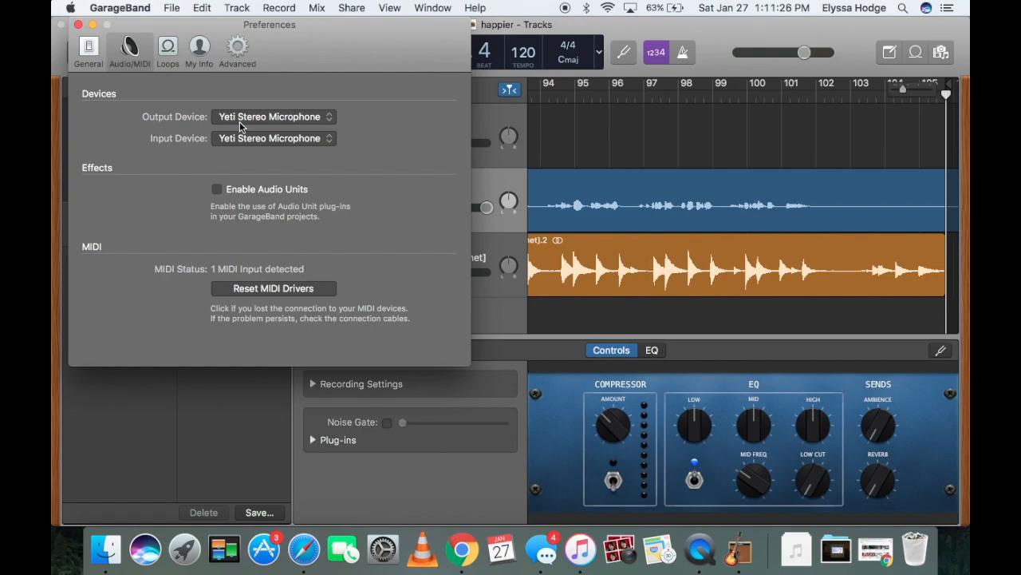
mouse_move(270, 144)
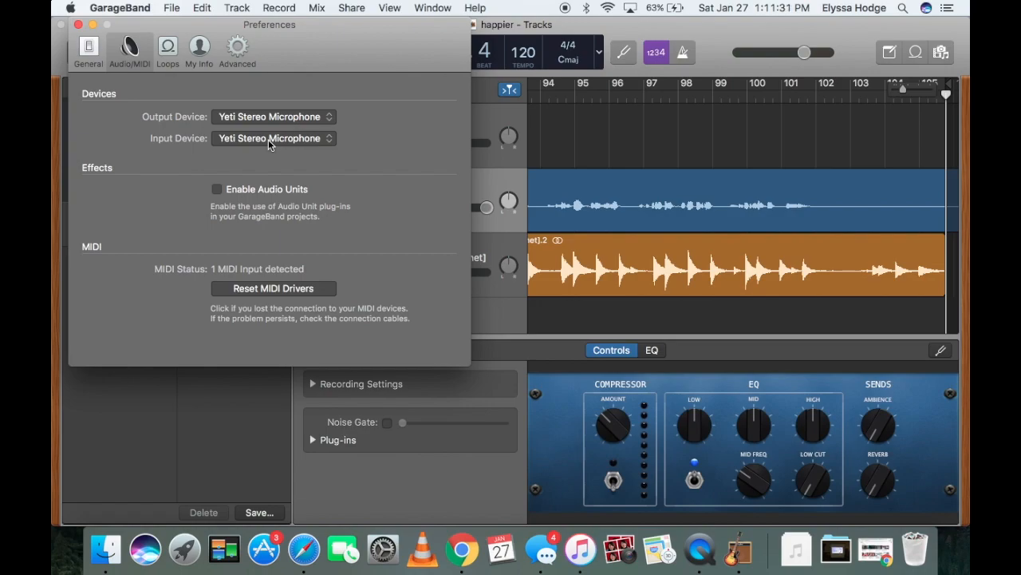
Choose AudioBox USB as the recording input device
left_click(275, 137)
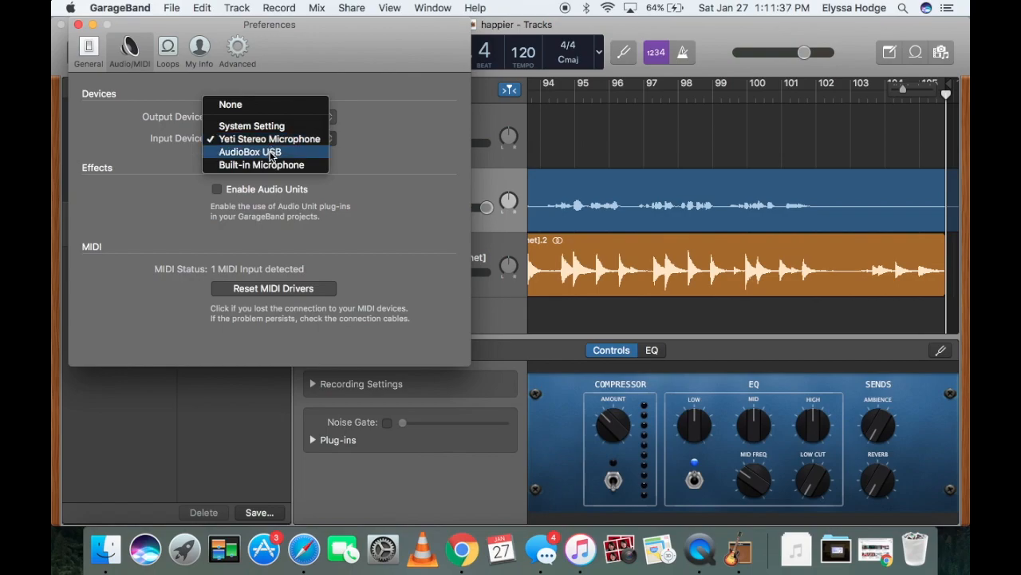
left_click(249, 152)
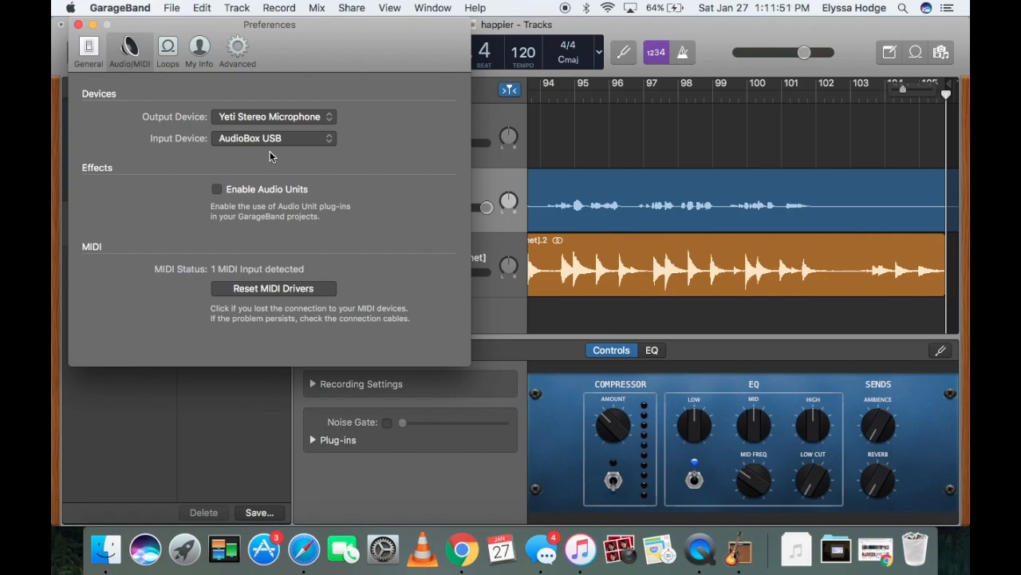
mouse_move(254, 120)
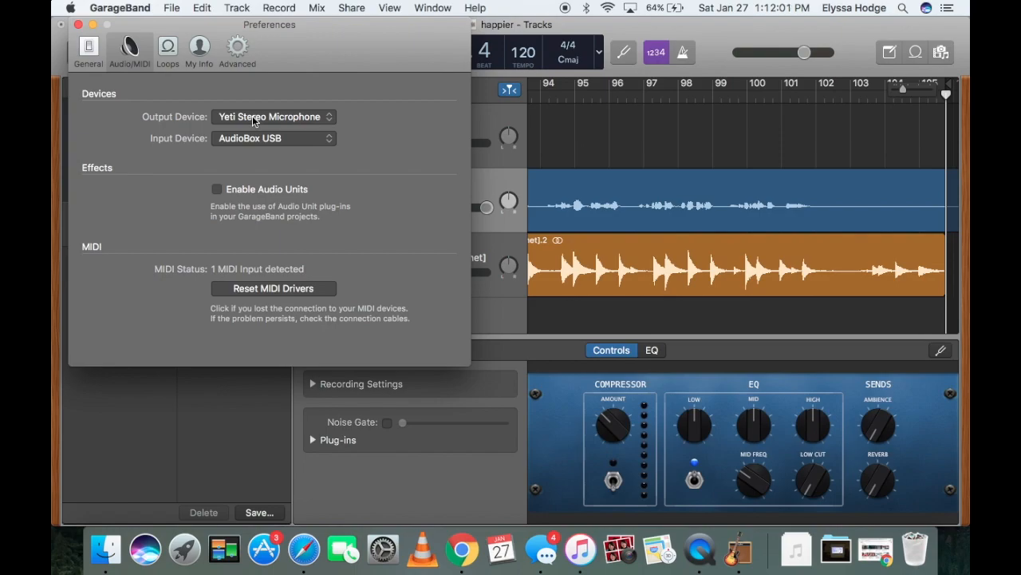
Choose AudioBox USB as the output device so both directions use it
left_click(275, 117)
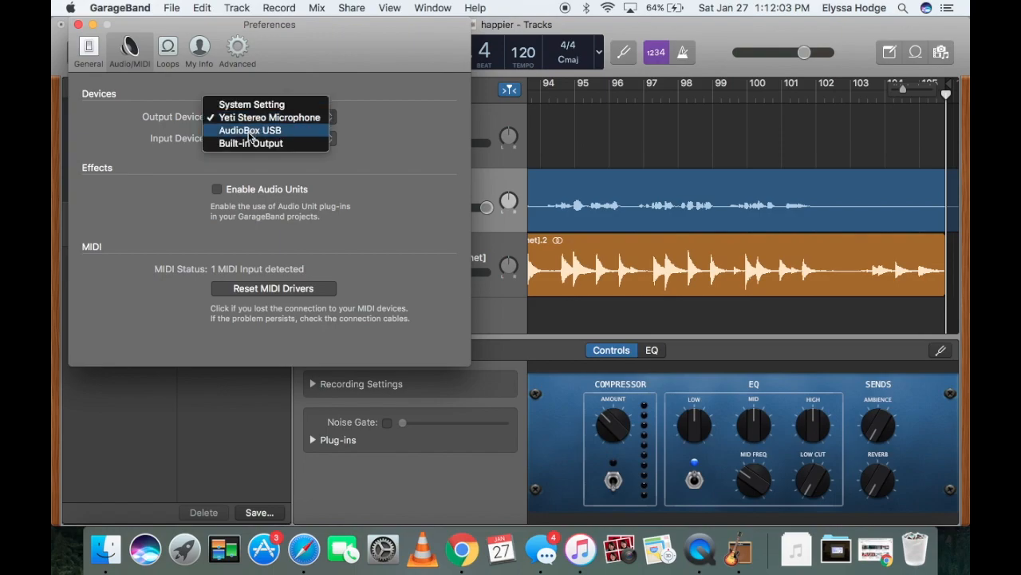
mouse_move(249, 144)
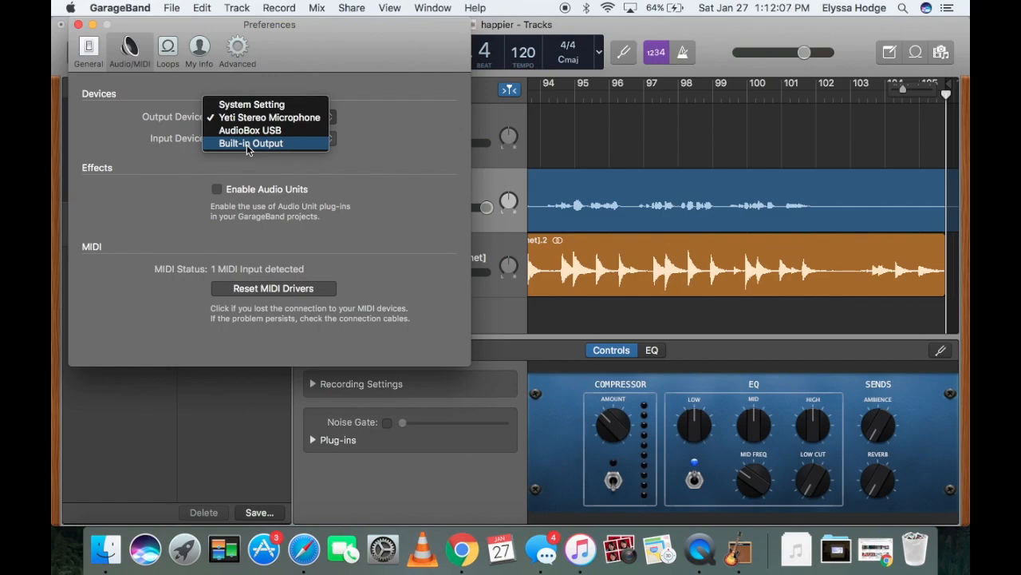
mouse_move(249, 131)
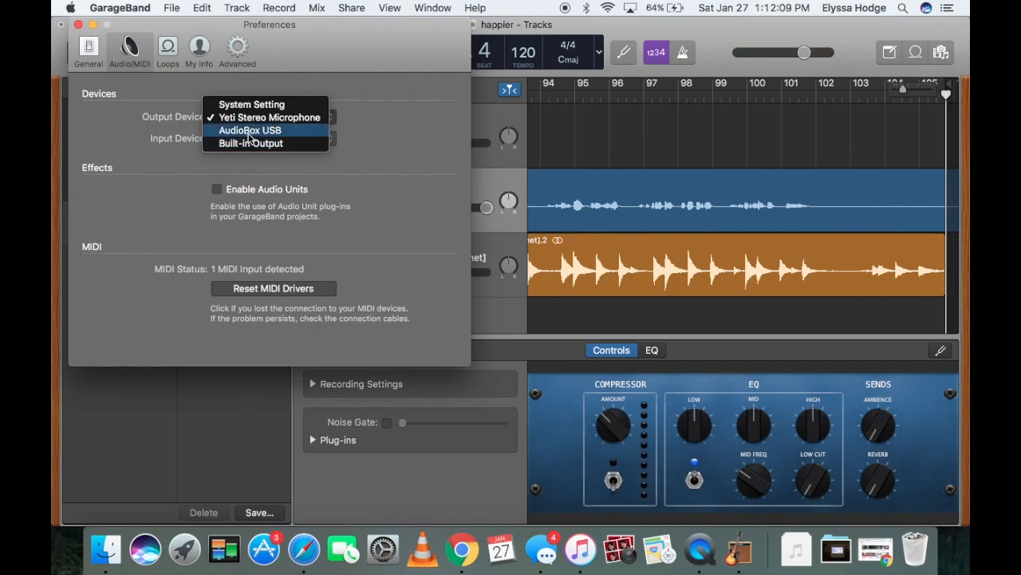
left_click(249, 131)
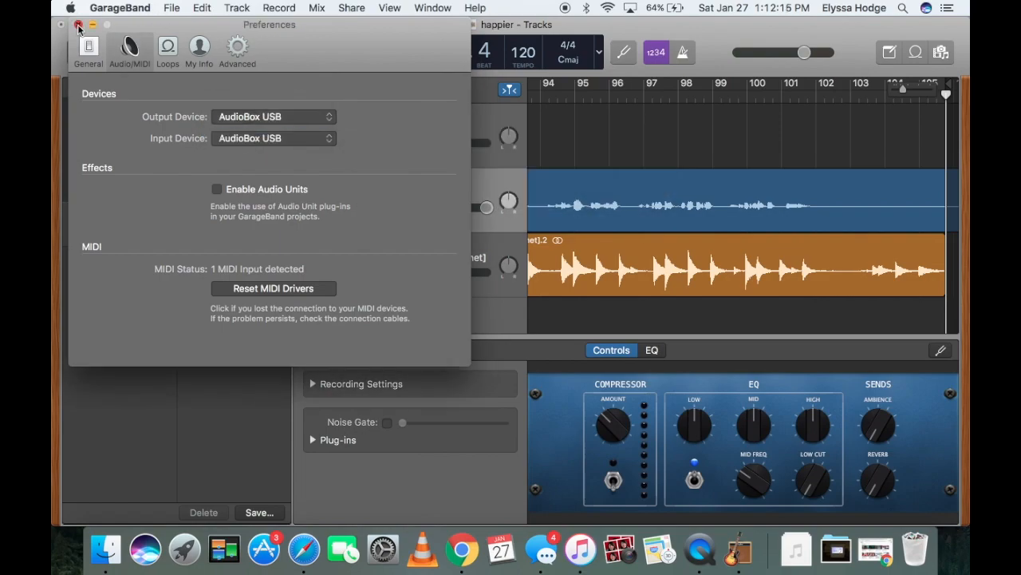
Close Preferences, returning to the 'happier' project with AudioBox USB active
left_click(80, 26)
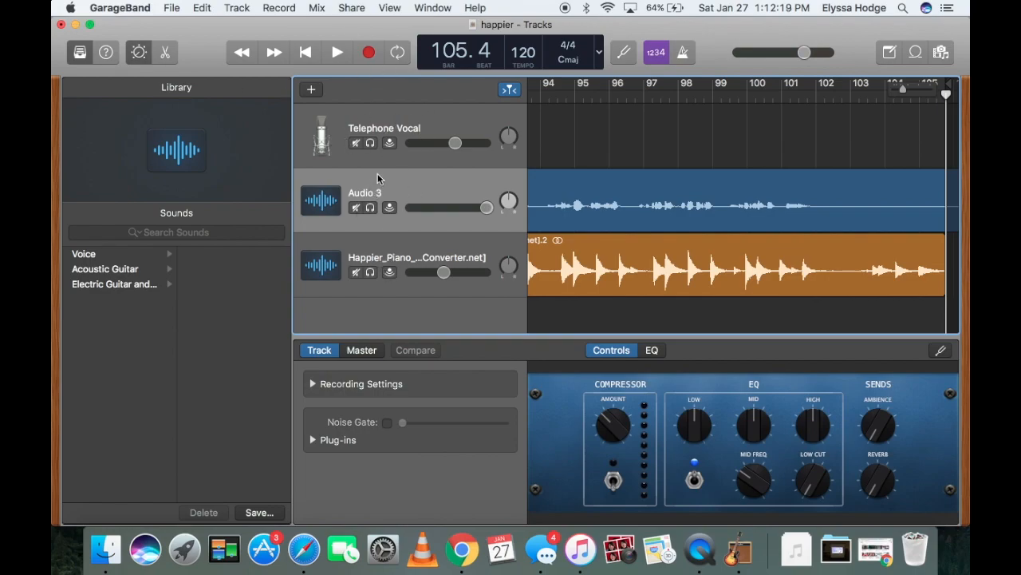
mouse_move(390, 271)
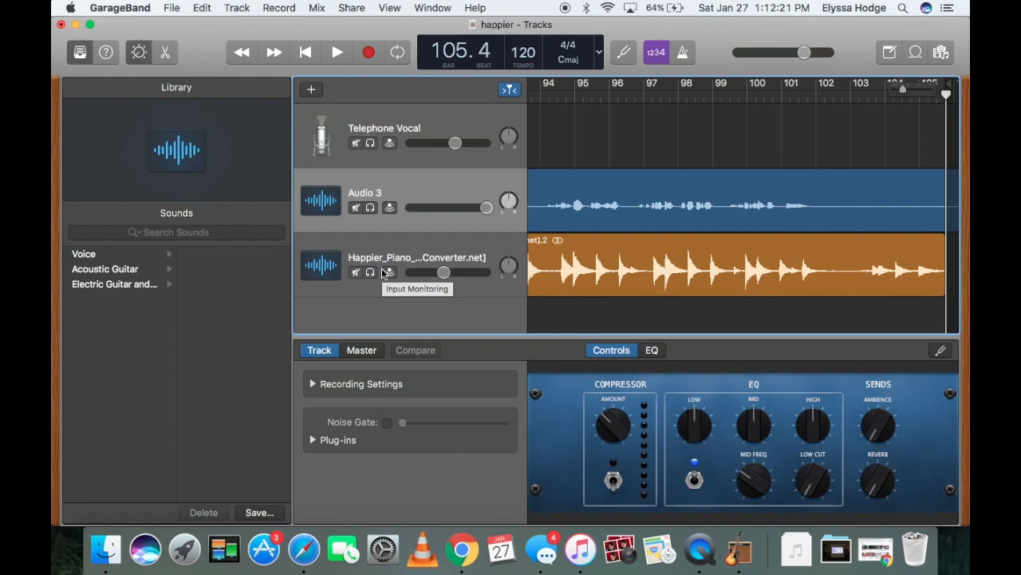
mouse_move(422, 214)
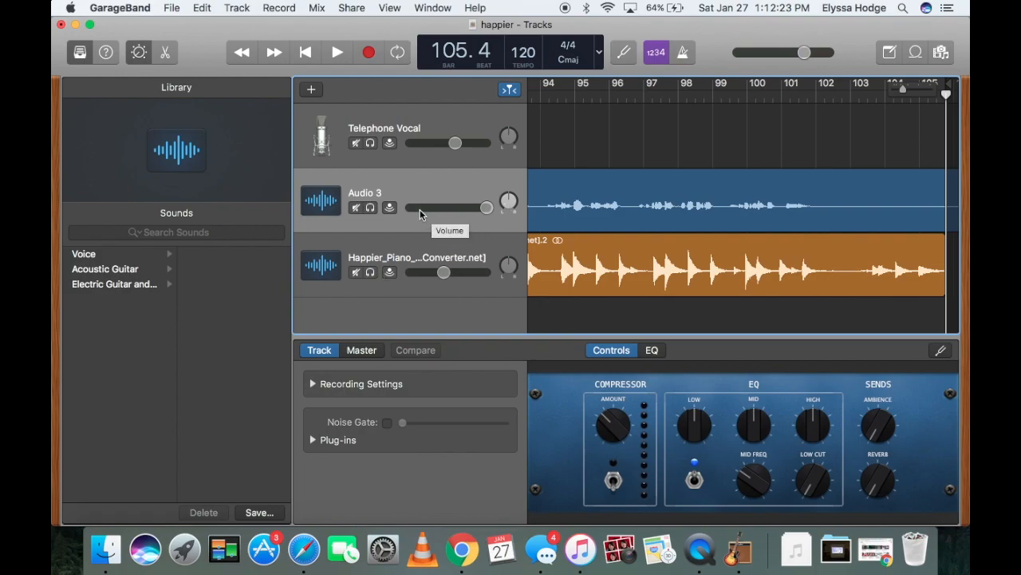
mouse_move(451, 224)
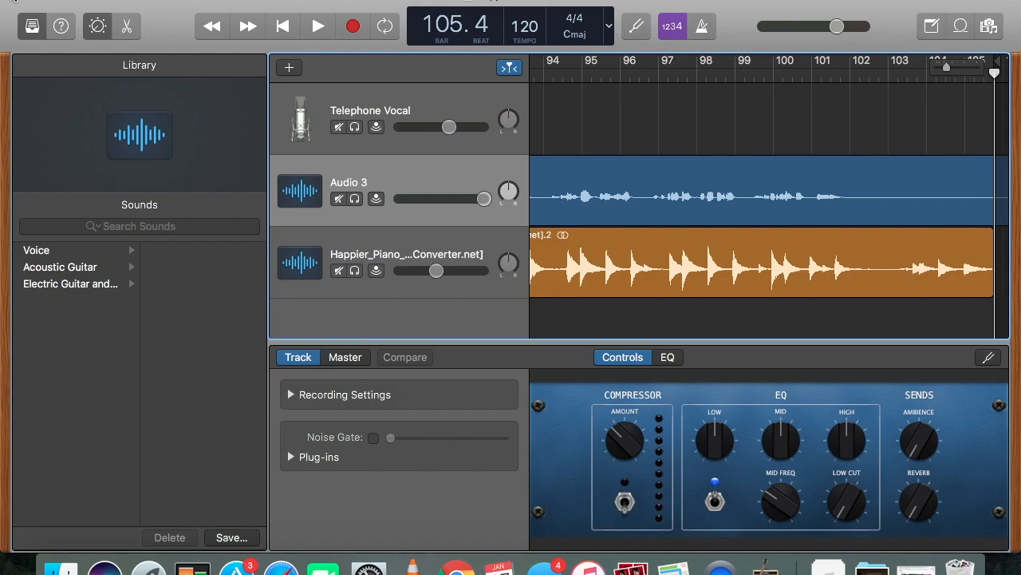
mouse_move(8, 6)
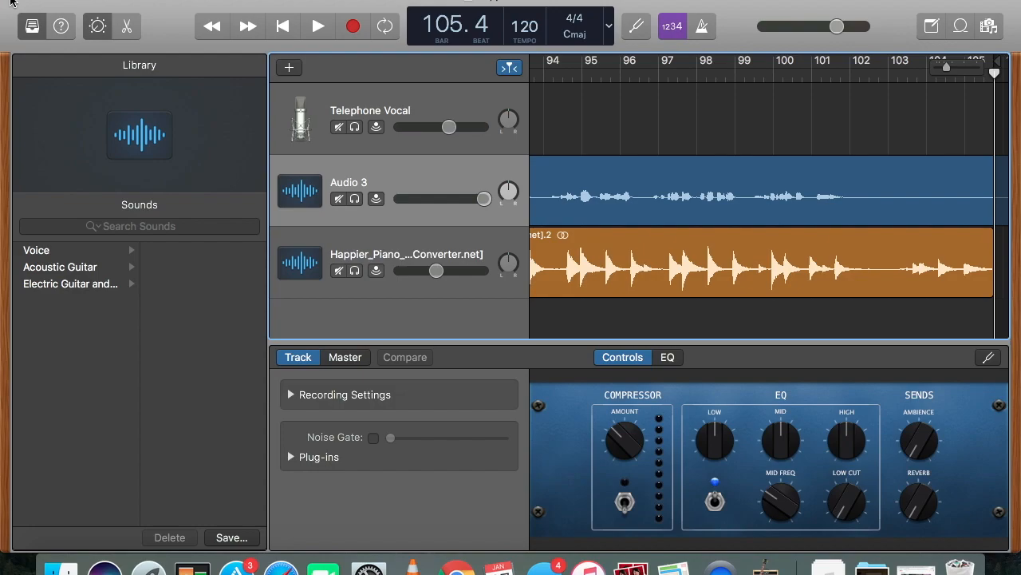